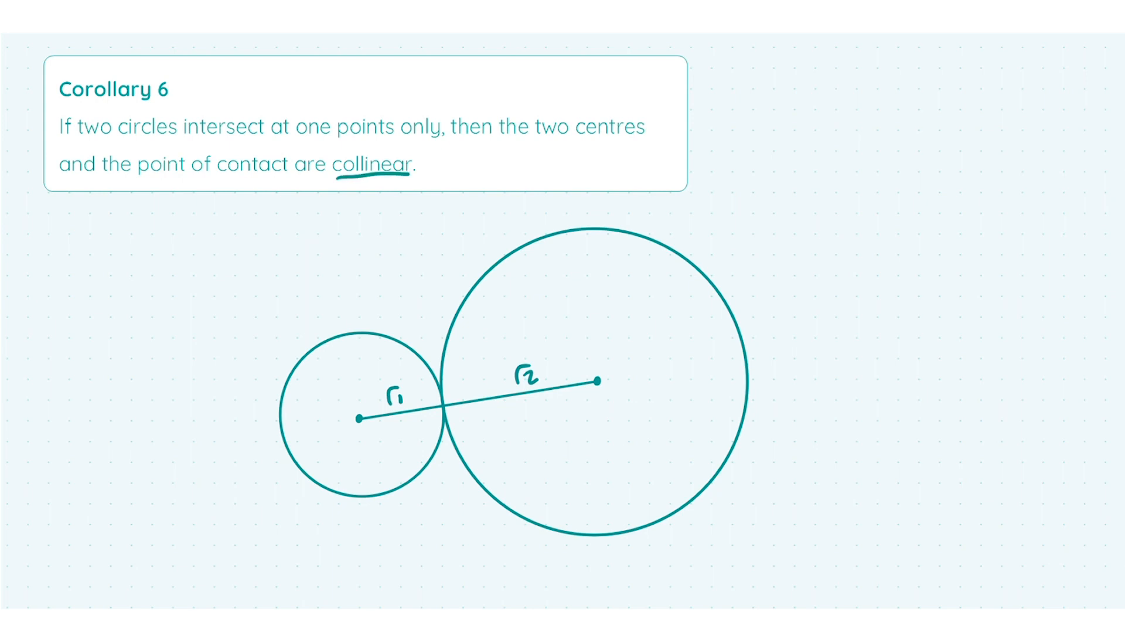
Dot the contact point between circles r1 and r2 with the red pen.
{"action": "left_click", "coordinate": [445, 407]}
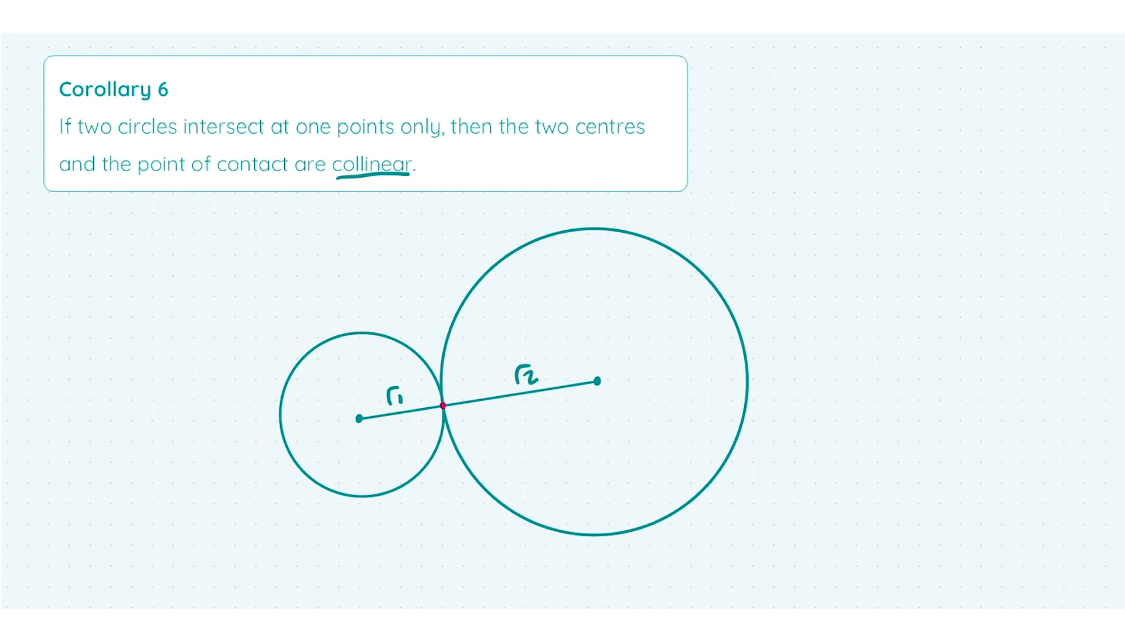